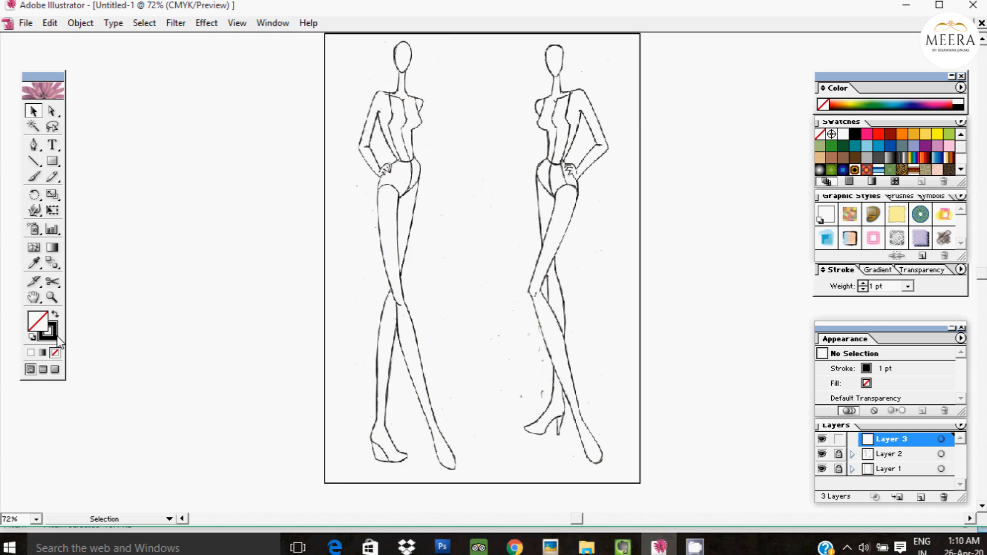
Set the stroke colour to red and pick the Zoom tool.
{"action": "left_click", "coordinate": [49, 328]}
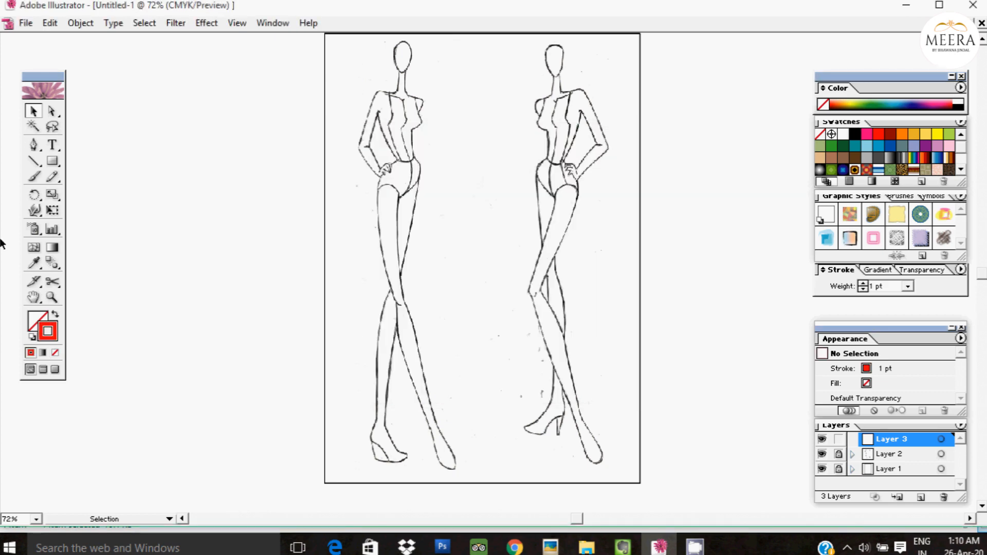
{"action": "left_click", "coordinate": [51, 297]}
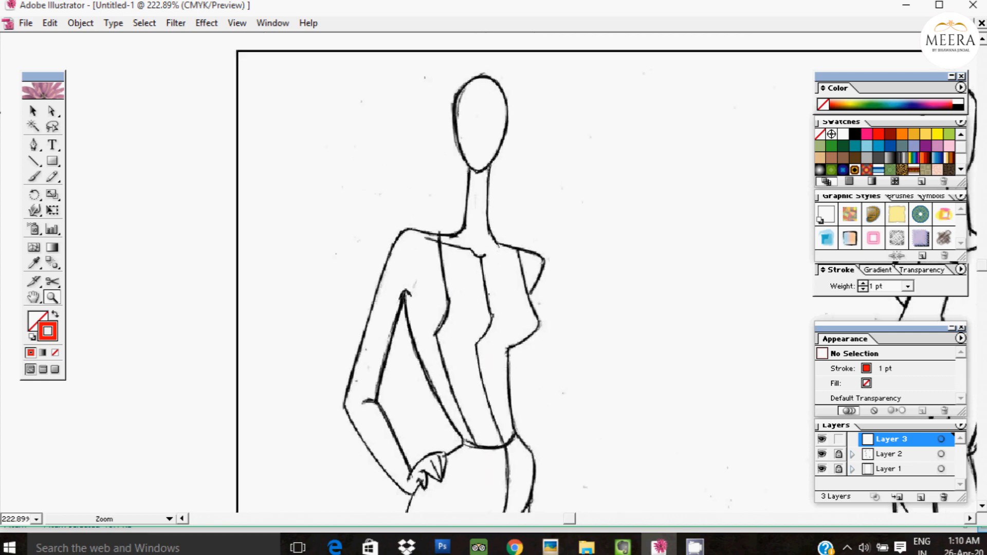
Trace the left figure's head as a closed red oval with the Pen tool.
{"action": "left_click", "coordinate": [34, 145]}
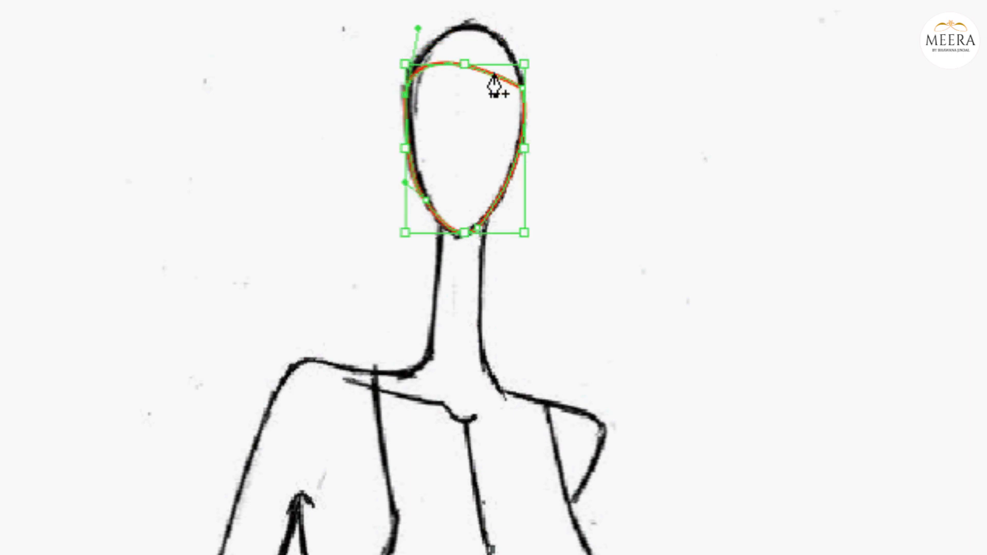
{"action": "left_click_drag", "start_coordinate": [465, 62], "coordinate": [467, 30]}
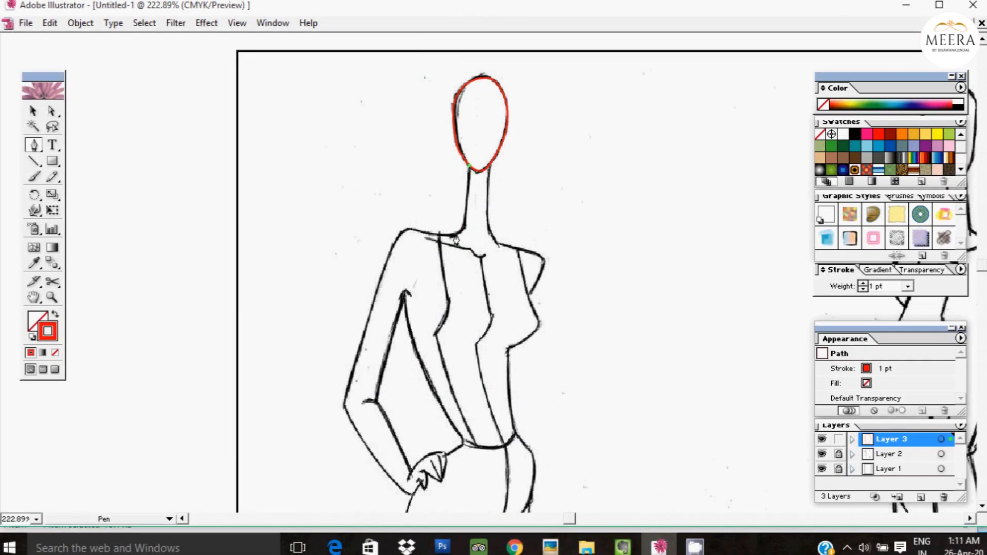
Outline the neck, shoulder, bent arm and hand resting on the hip in red.
{"action": "left_click", "coordinate": [405, 237]}
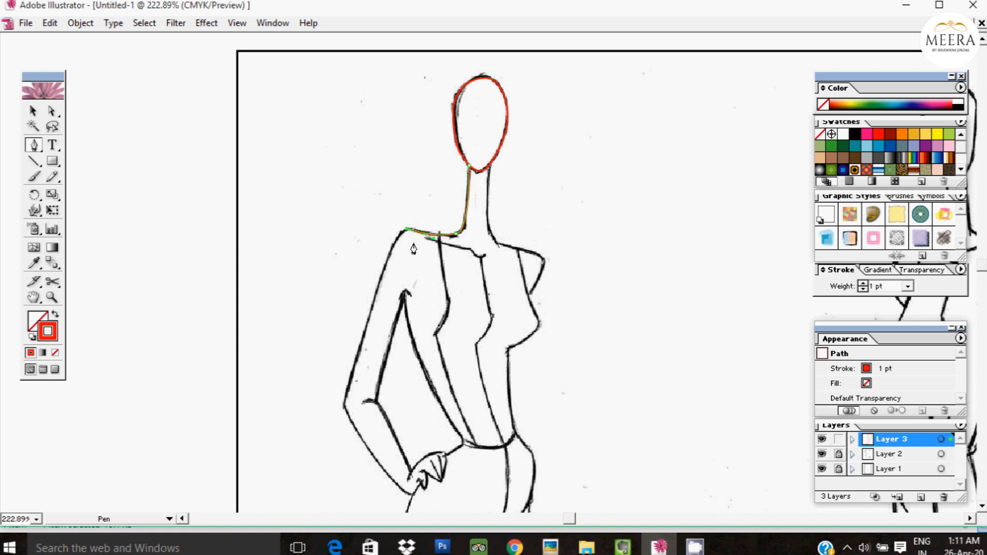
{"action": "left_click", "coordinate": [376, 290]}
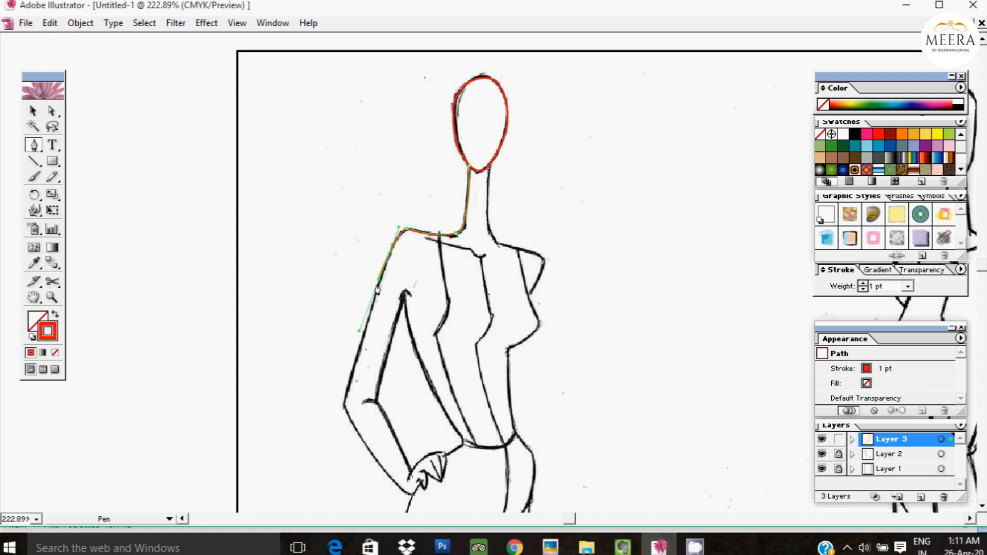
{"action": "scroll", "scroll_direction": "down", "scroll_amount": 3}
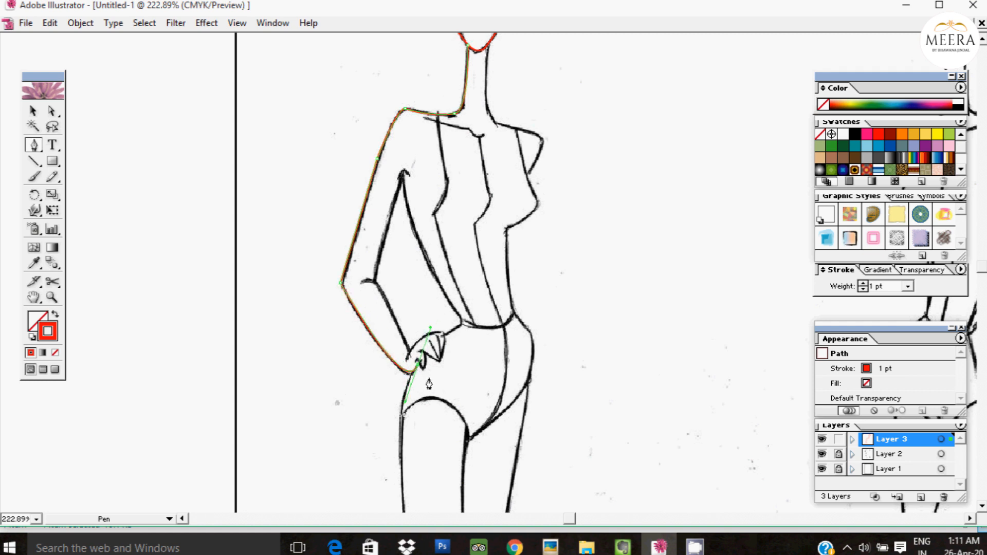
{"action": "left_click", "coordinate": [413, 367]}
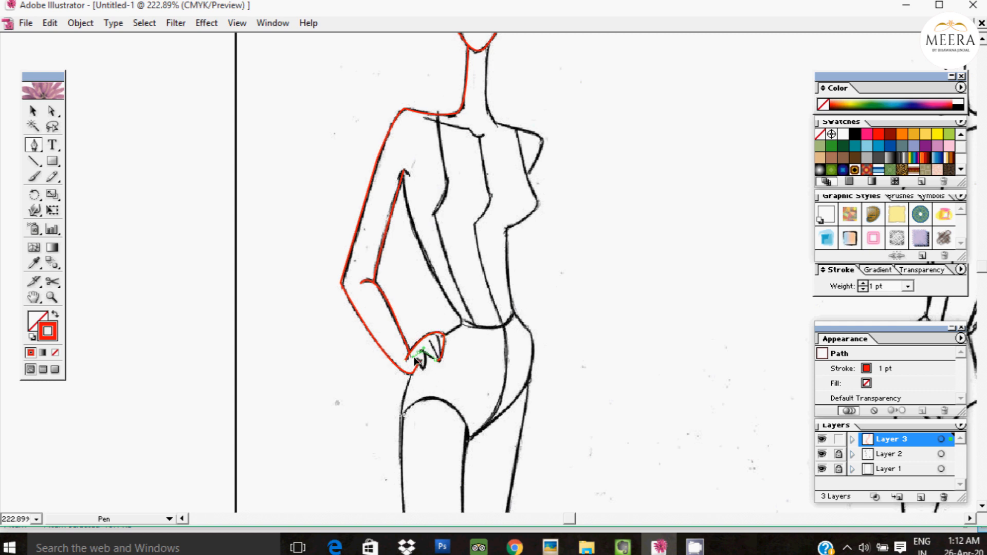
{"action": "left_click", "coordinate": [422, 364]}
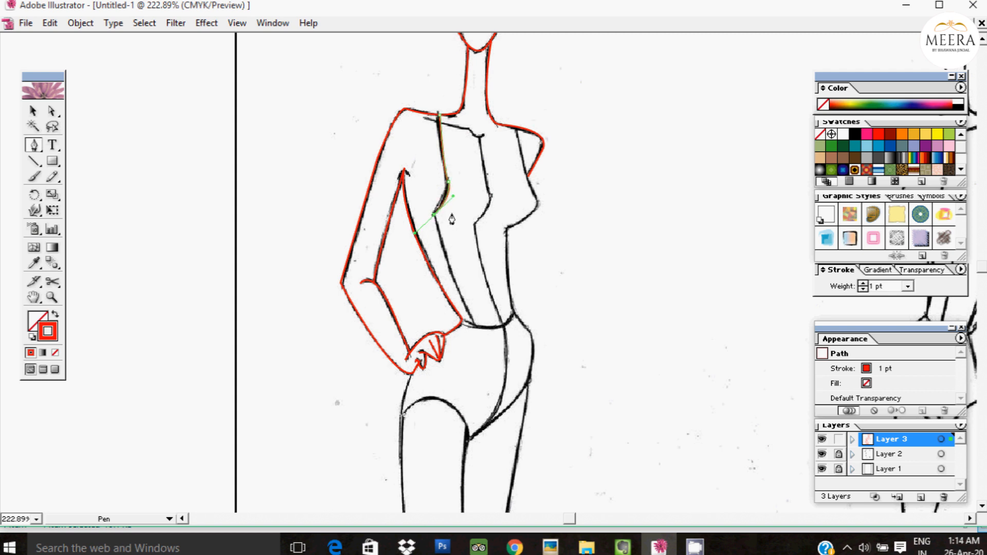
Trace the torso front line, hip curve and bust contour in red.
{"action": "left_click", "coordinate": [469, 328]}
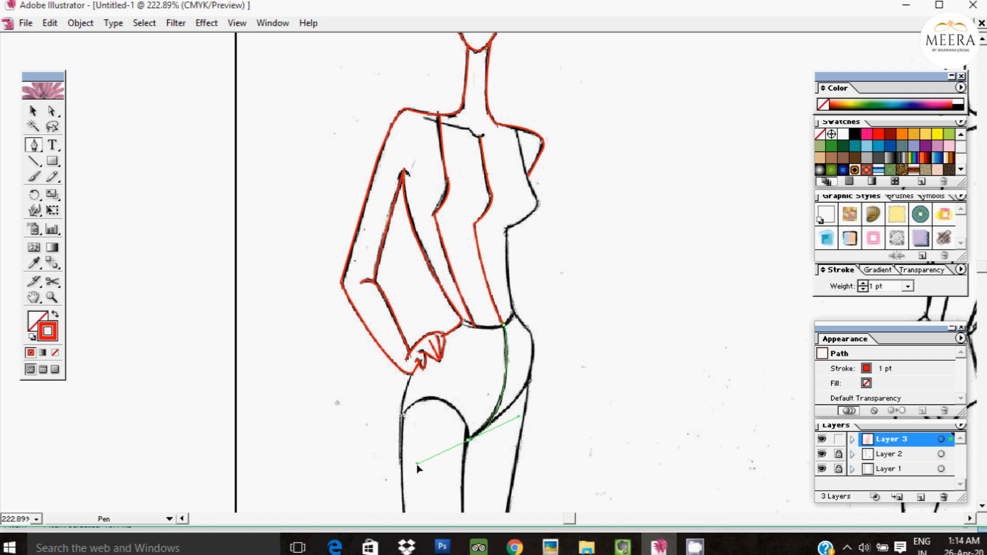
{"action": "left_click", "coordinate": [479, 138]}
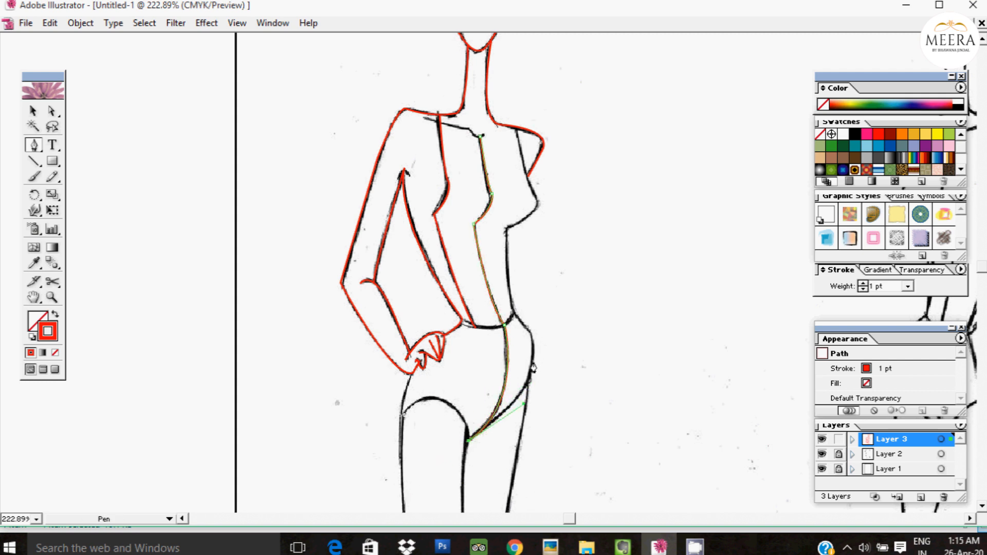
{"action": "left_click", "coordinate": [509, 323]}
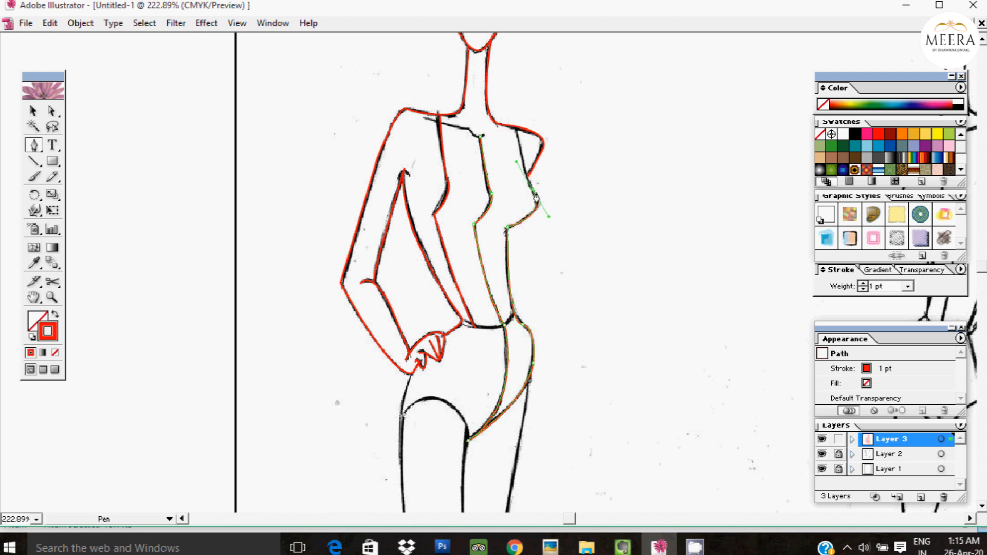
{"action": "left_click", "coordinate": [33, 111]}
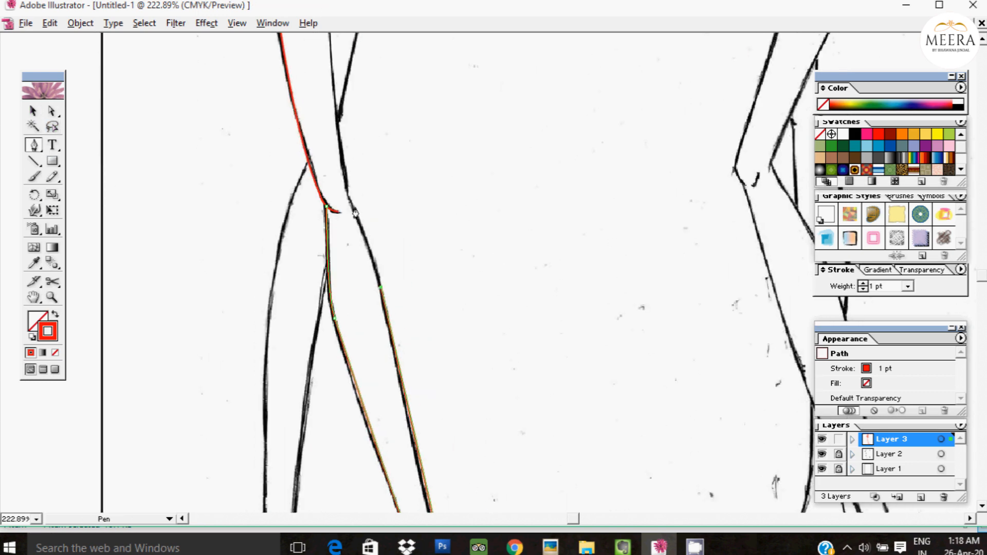
Trace the inner and outer leg lines down to the ankle and shoe.
{"action": "left_click", "coordinate": [347, 210]}
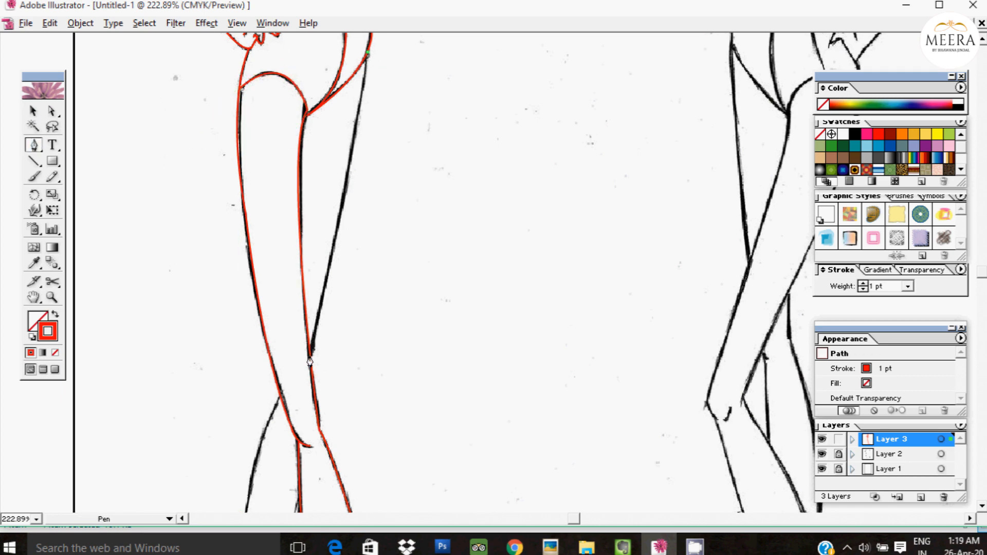
{"action": "scroll", "scroll_direction": "down", "scroll_amount": 3}
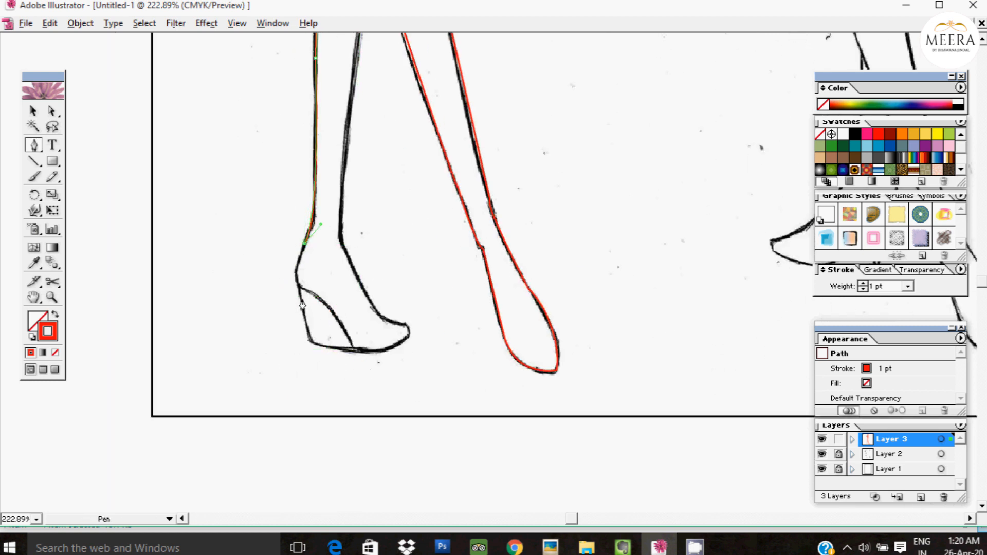
{"action": "left_click", "coordinate": [409, 343]}
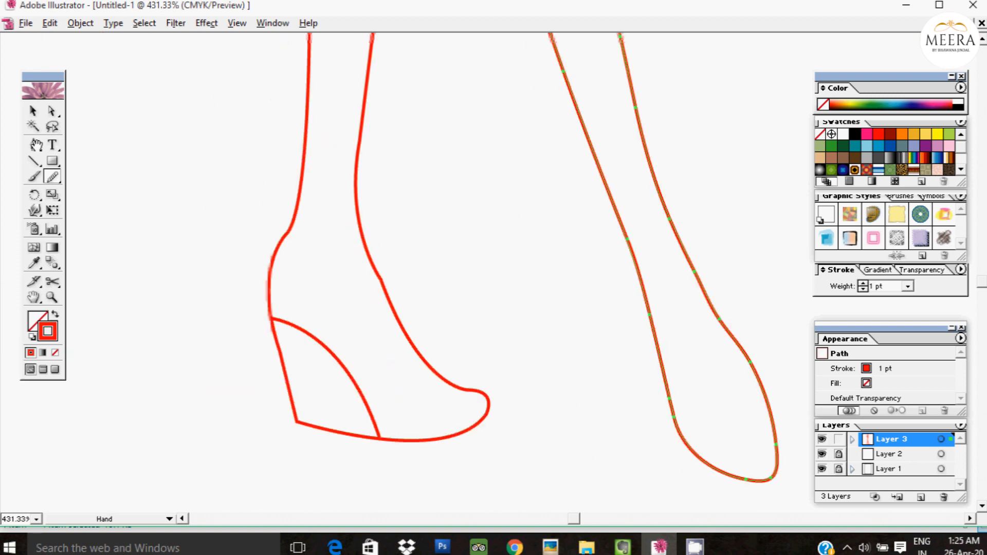
Complete the red outlines around the ankle, wedge heel and shoe.
{"action": "left_click", "coordinate": [33, 112]}
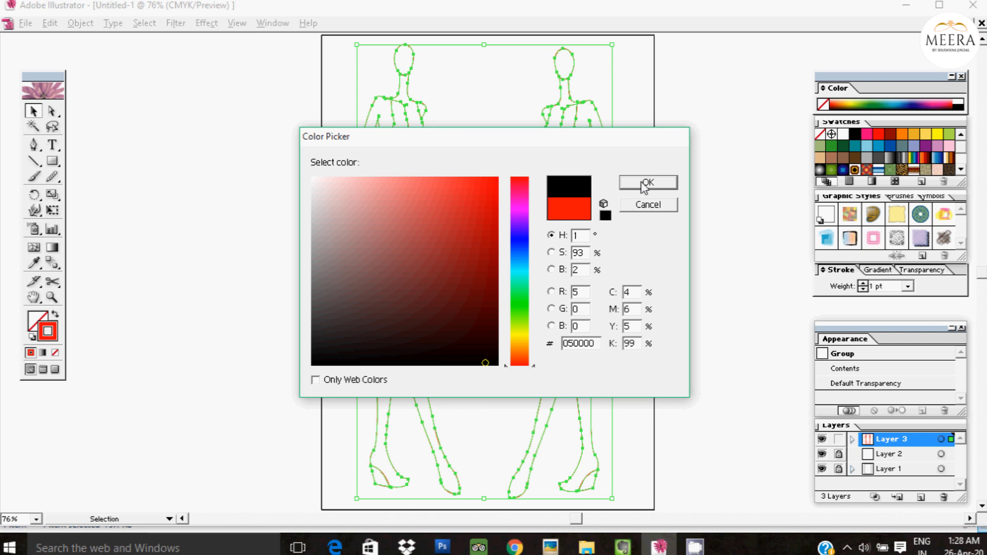
Confirm near-black as the stroke colour for the grouped croquis outlines.
{"action": "left_click", "coordinate": [647, 183]}
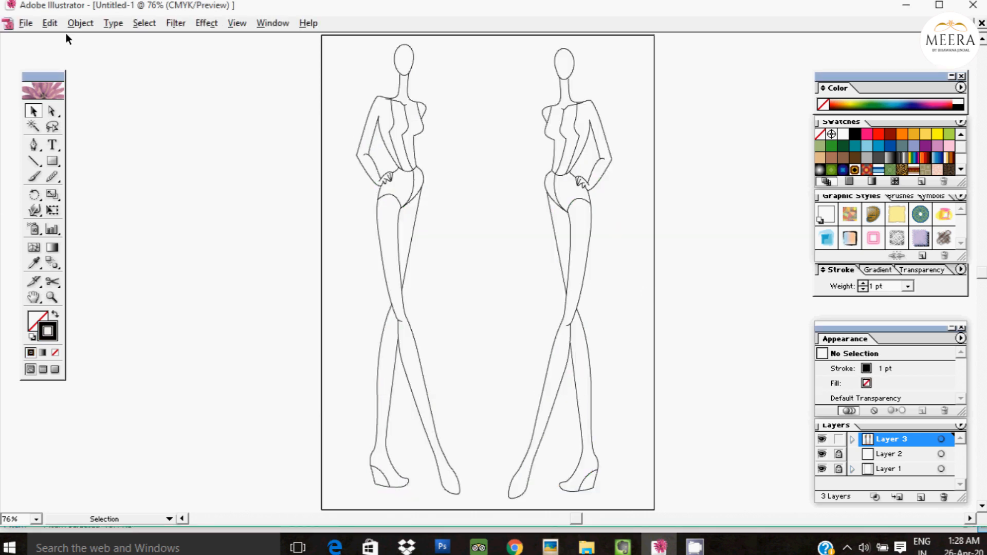